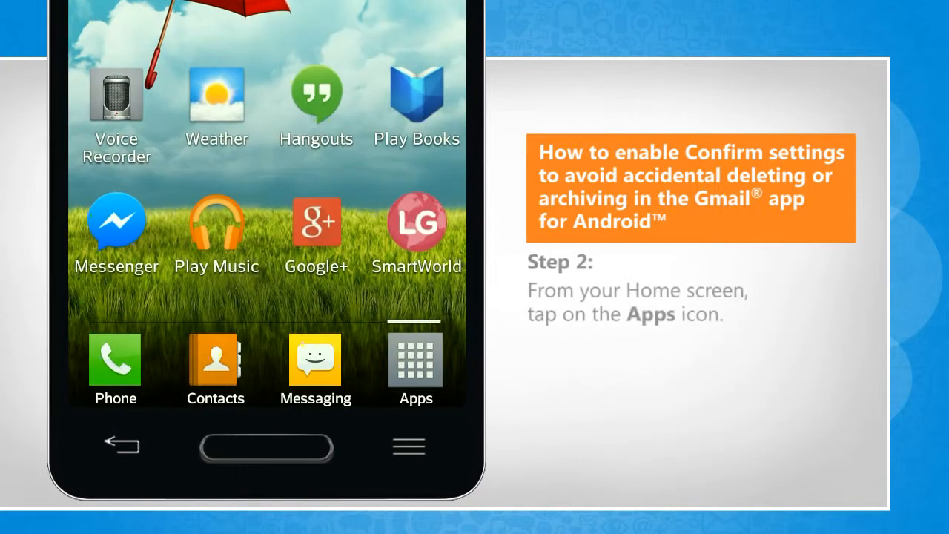
Open the app list from the home screen to launch Gmail
{"action": "left_click", "coordinate": [416, 363]}
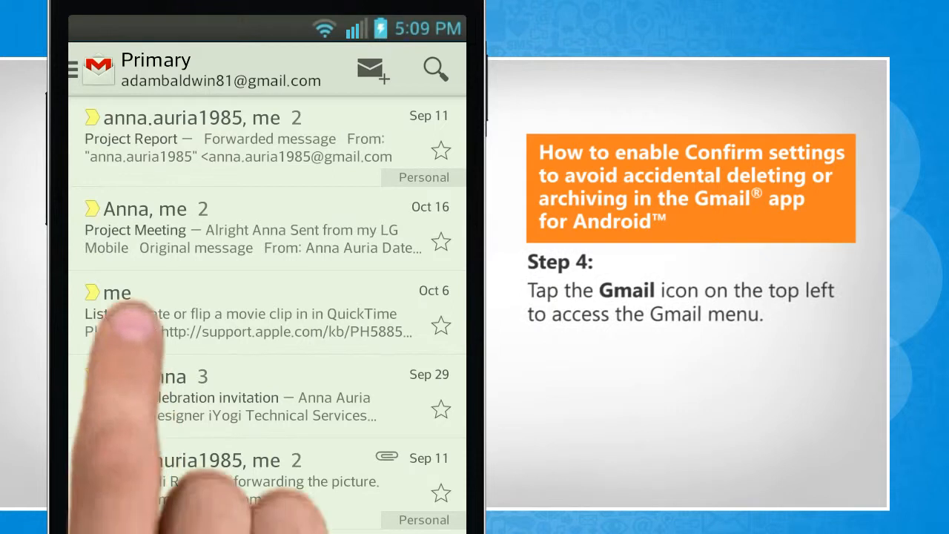
Open the Gmail navigation menu and scroll to its bottom to reach Settings
{"action": "left_click", "coordinate": [74, 69]}
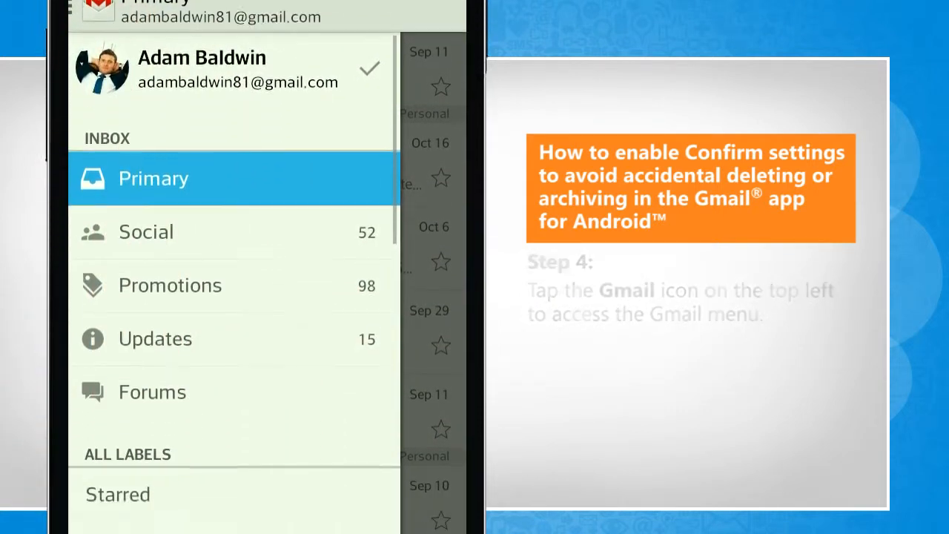
{"action": "scroll", "scroll_direction": "down", "scroll_amount": 3}
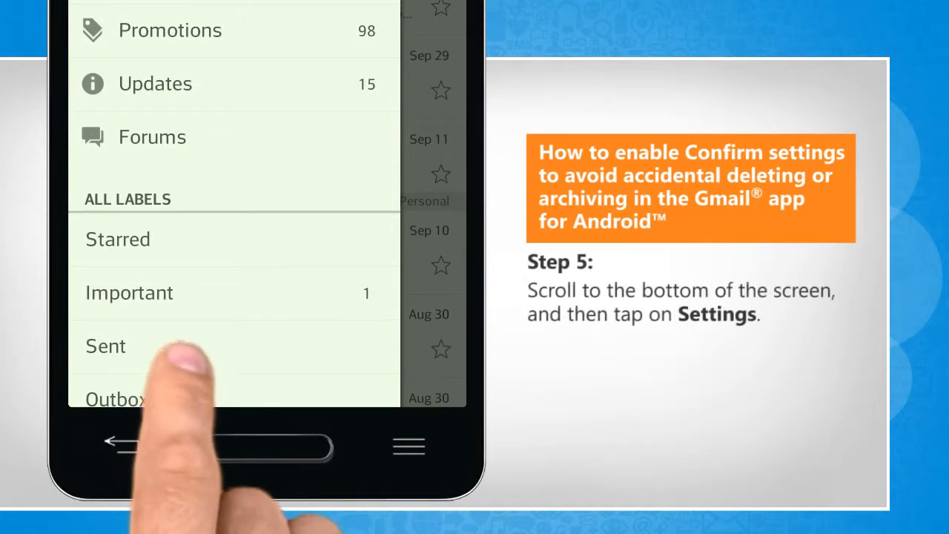
{"action": "scroll", "scroll_direction": "down", "scroll_amount": 3}
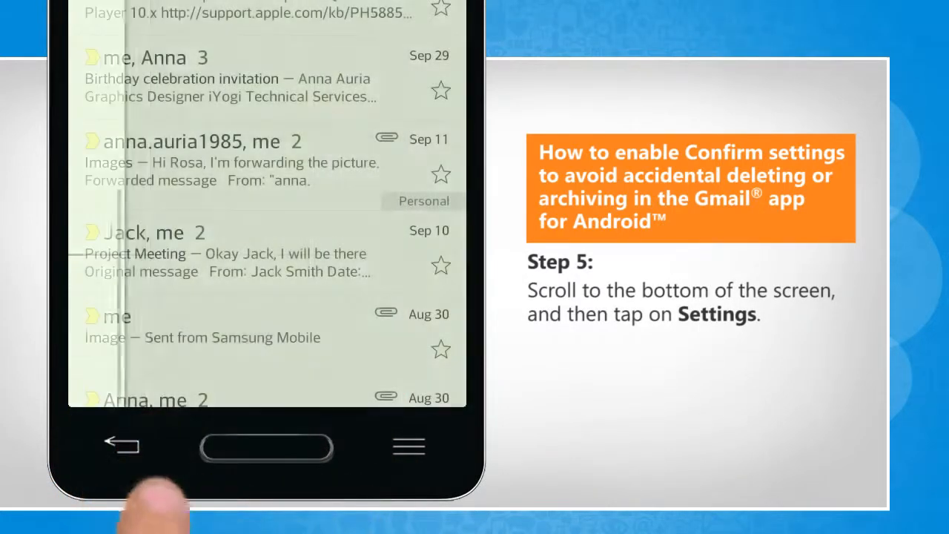
{"action": "scroll", "scroll_direction": "down", "scroll_amount": 3}
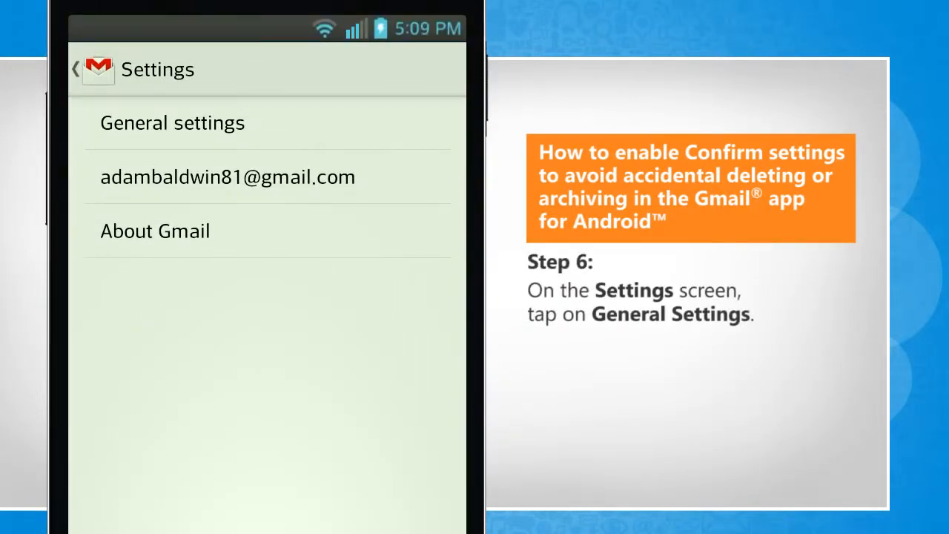
In General settings, check Confirm before deleting and Confirm before archiving
{"action": "left_click", "coordinate": [172, 123]}
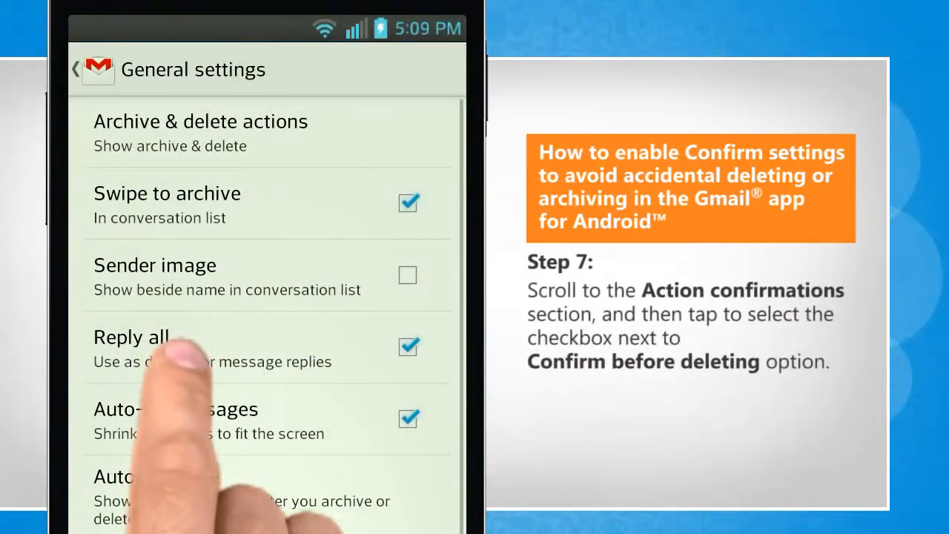
{"action": "scroll", "scroll_direction": "up", "scroll_amount": 3}
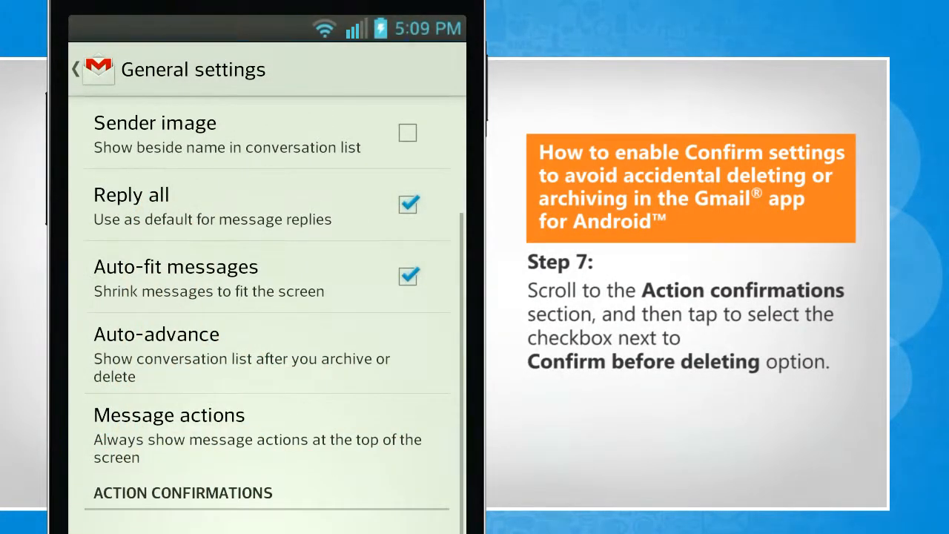
{"action": "scroll", "scroll_direction": "down", "scroll_amount": 3}
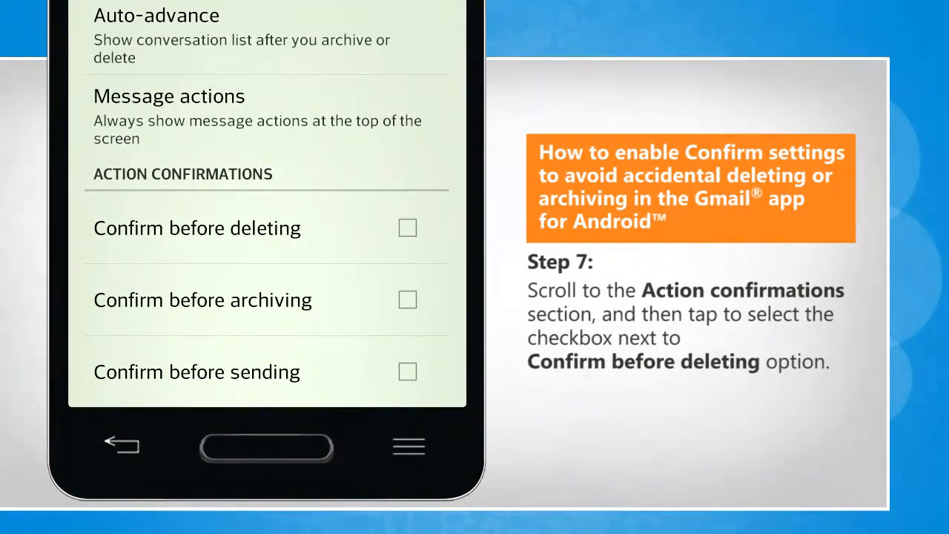
{"action": "left_click", "coordinate": [407, 227]}
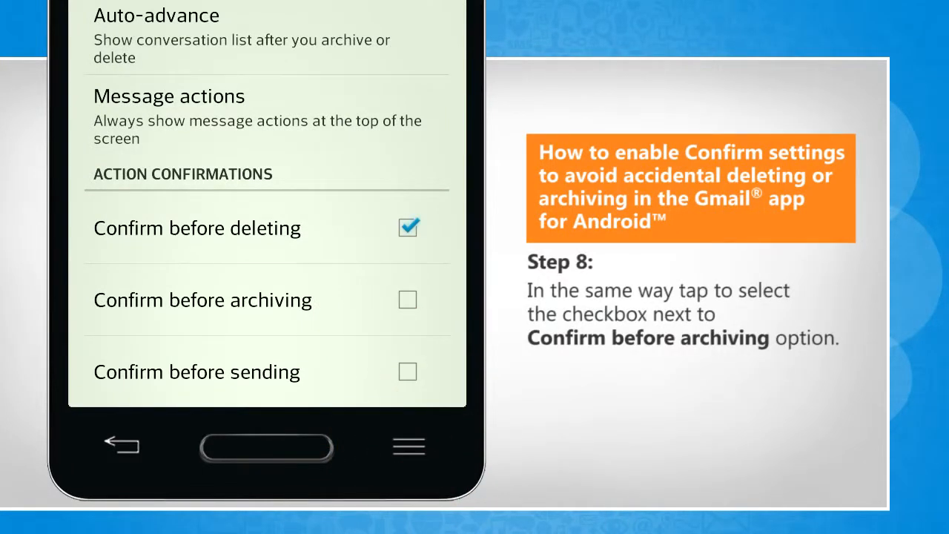
{"action": "left_click", "coordinate": [407, 299]}
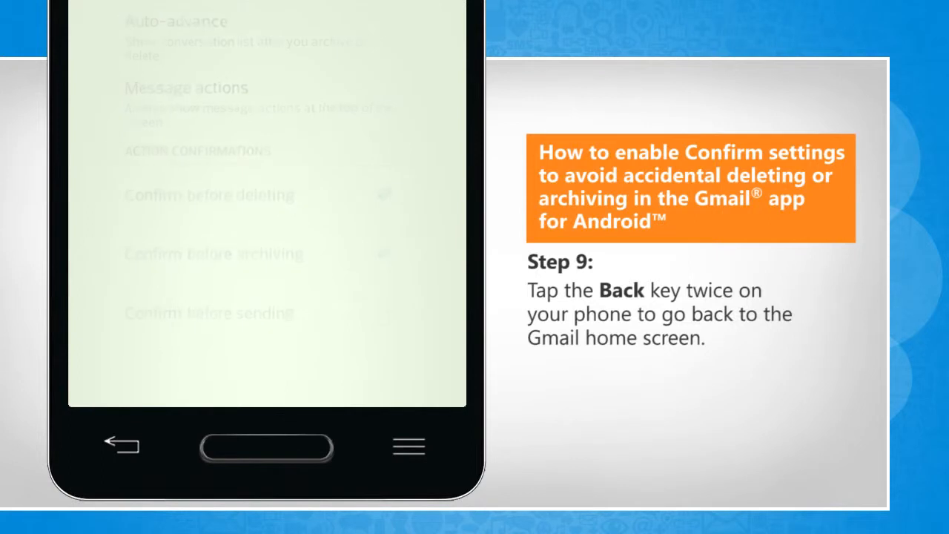
Return to the inbox and delete a conversation, triggering the 'Delete this conversation?' prompt
{"action": "left_click", "coordinate": [120, 446]}
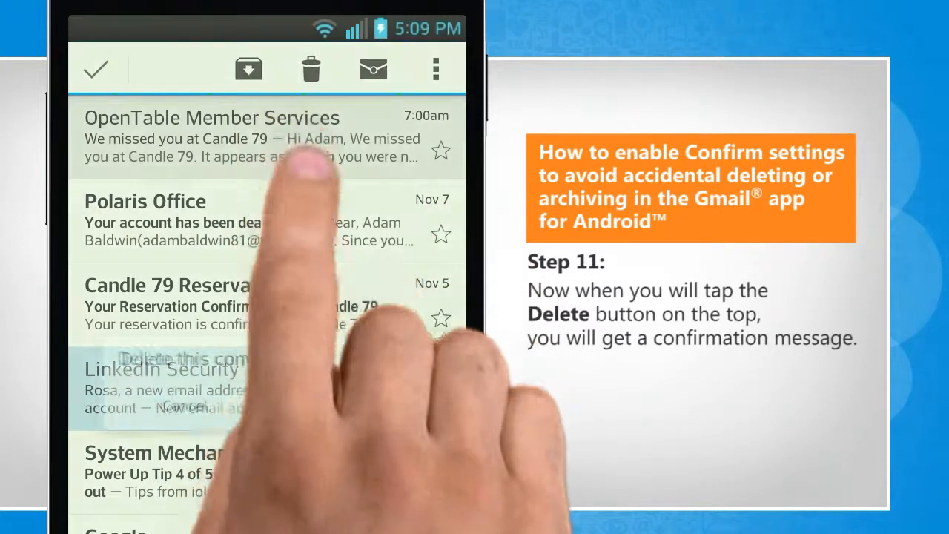
{"action": "left_click", "coordinate": [310, 69]}
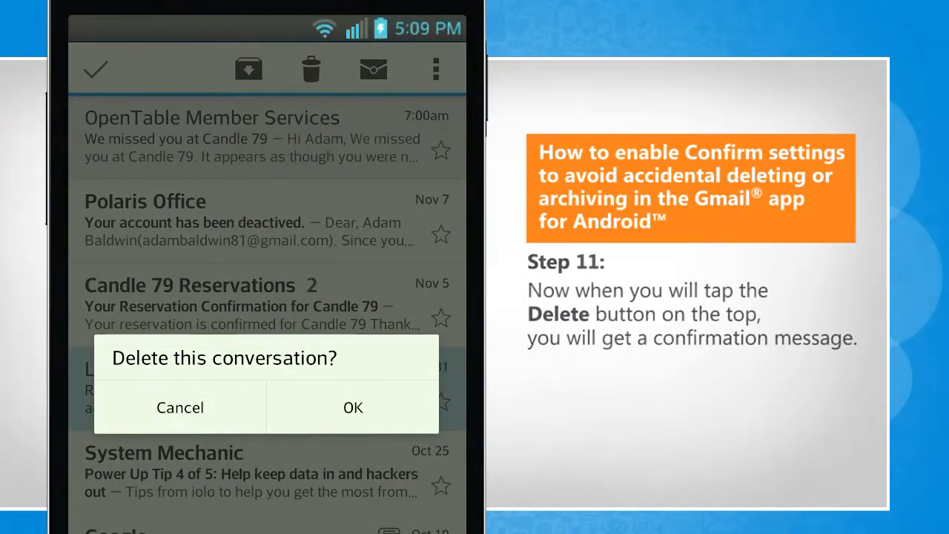